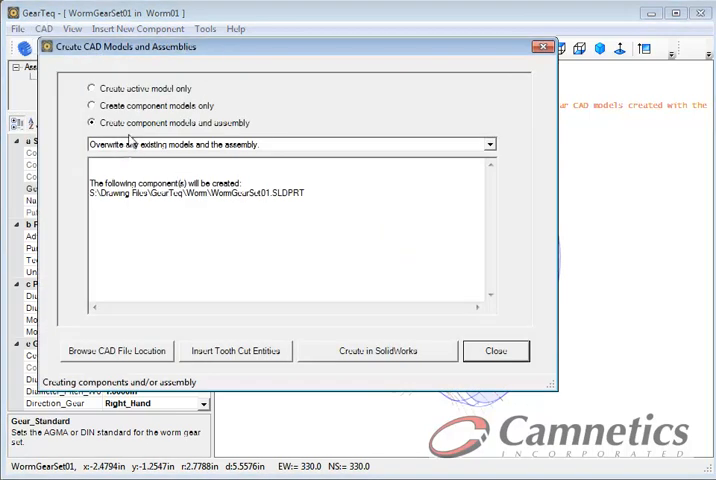
Step: Create the WormGearSet01 component models and assembly in SolidWorks, overwriting existing files
{"action": "left_click", "coordinate": [377, 351]}
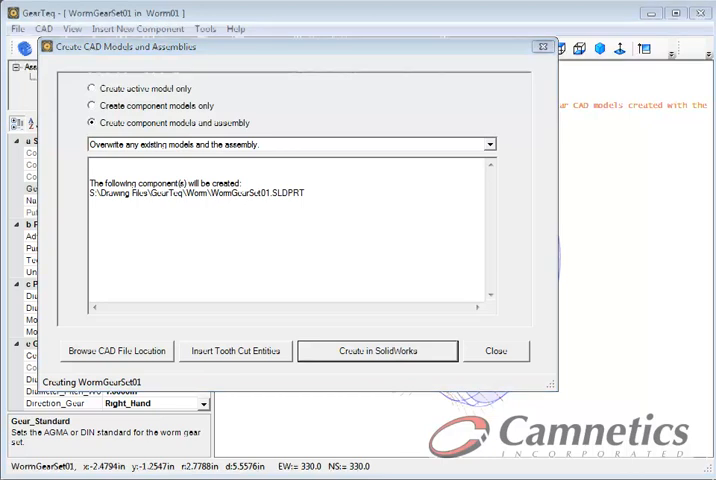
{"action": "left_click", "coordinate": [377, 350]}
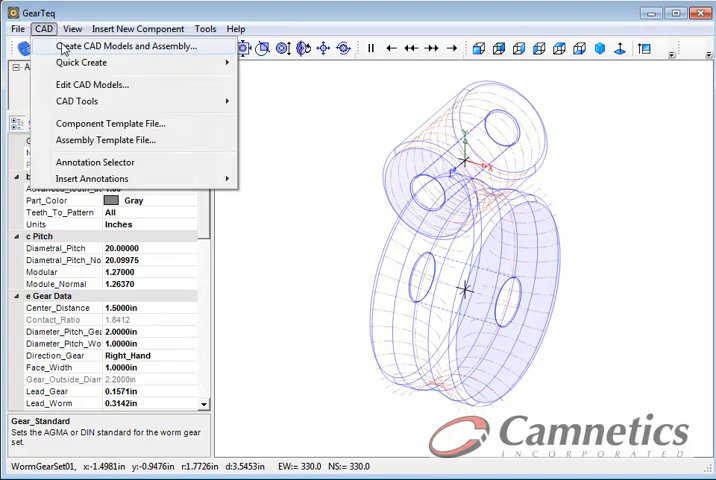
Step: Open the Create CAD Models and Assembly options to build the ToothHob cutter sketch
{"action": "left_click", "coordinate": [126, 45]}
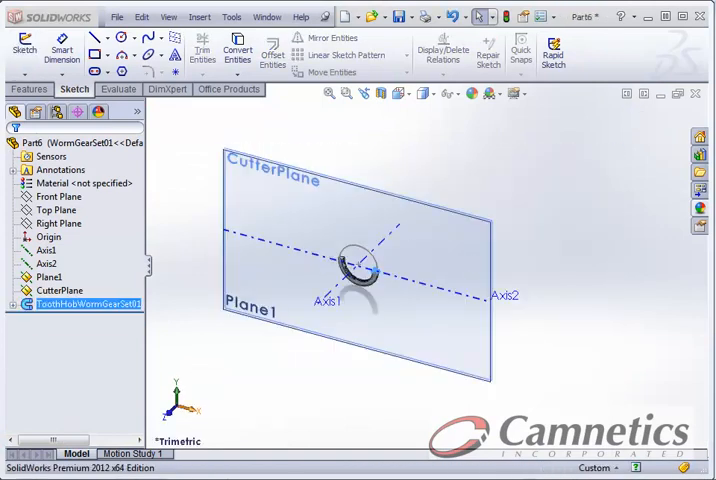